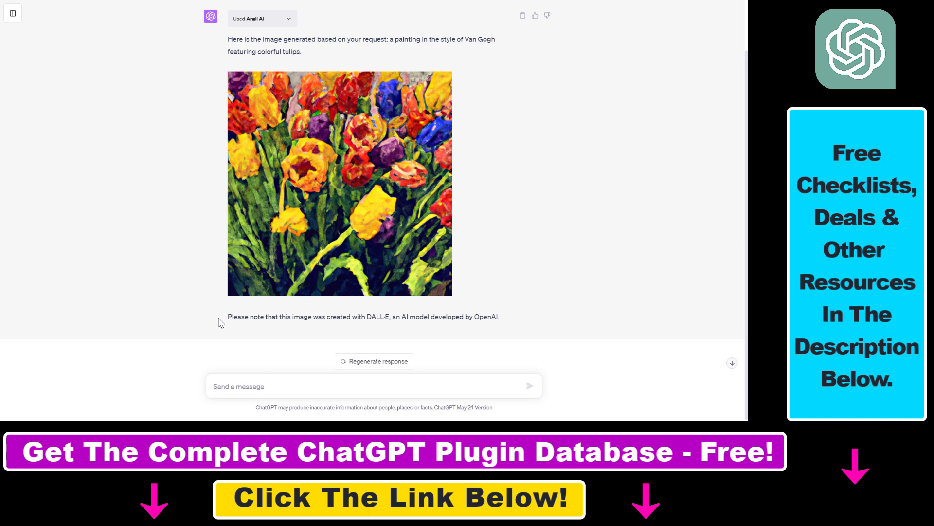
Highlight the image-origin note and the Argil AI tutorial article title.
drag(307, 316, 381, 317)
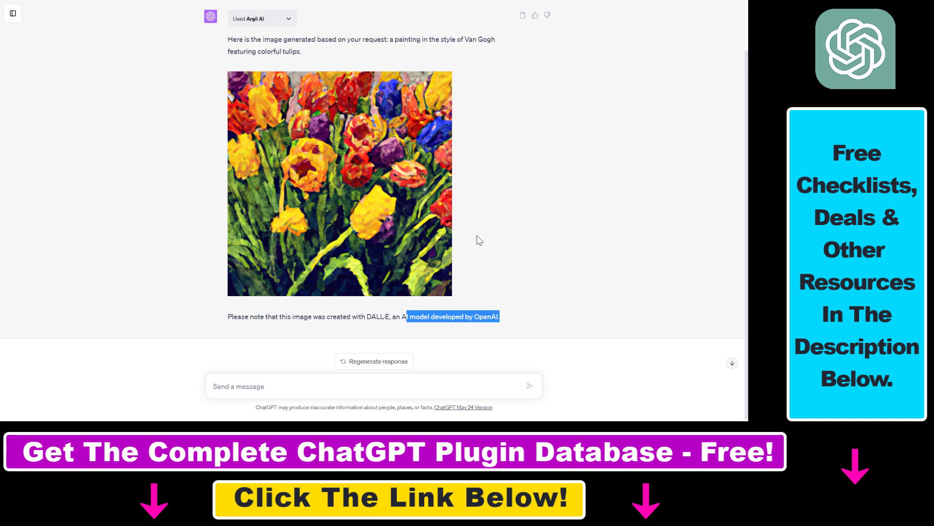
mouse_move(420, 236)
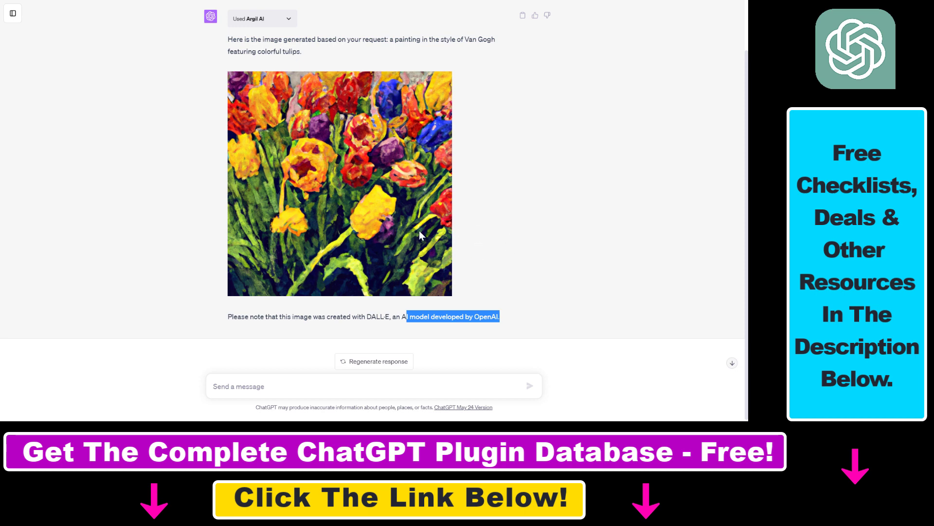
mouse_move(459, 293)
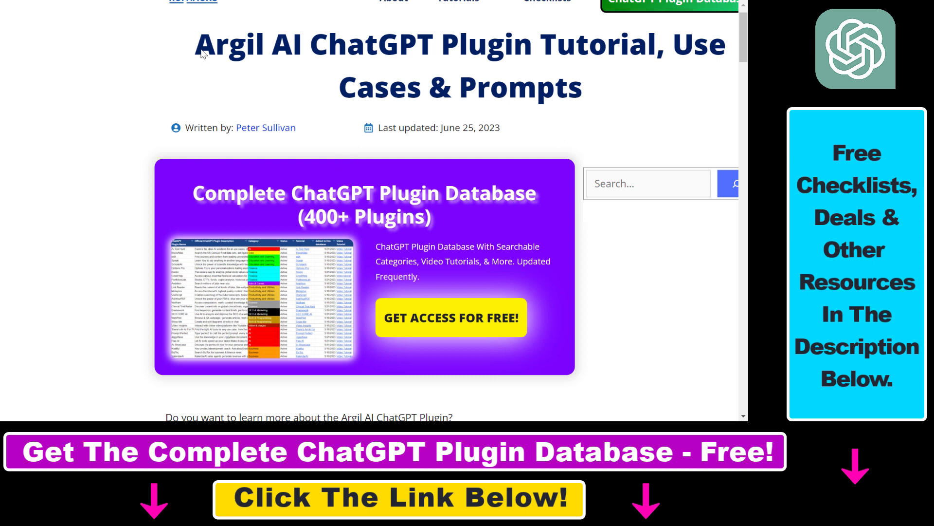
drag(195, 45, 468, 45)
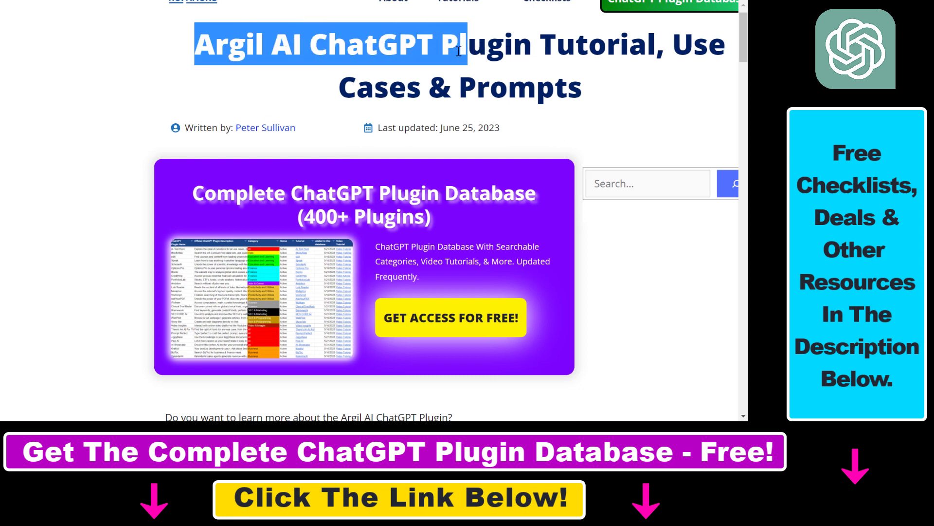
drag(459, 51, 482, 53)
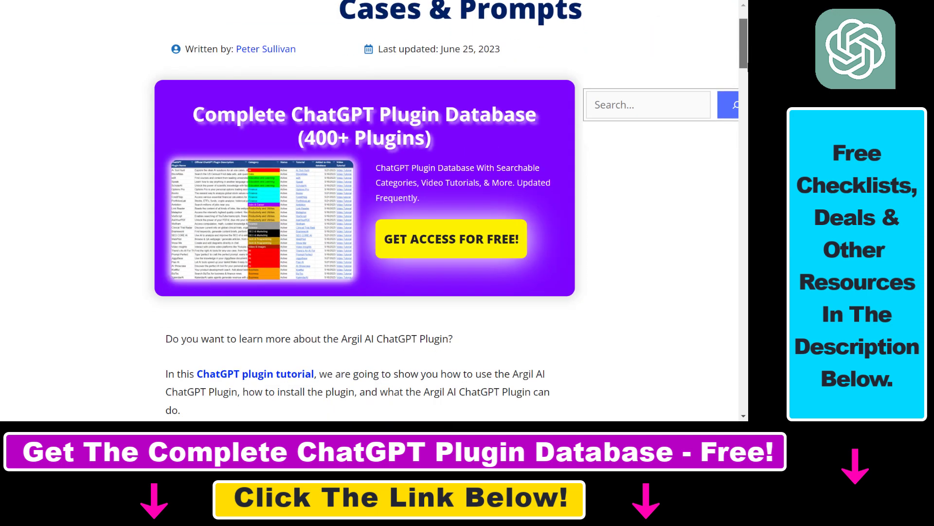
Read down the article to the 'Argil AI ChatGPT Plugin Prompts' heading and highlight it.
scroll(down, 3)
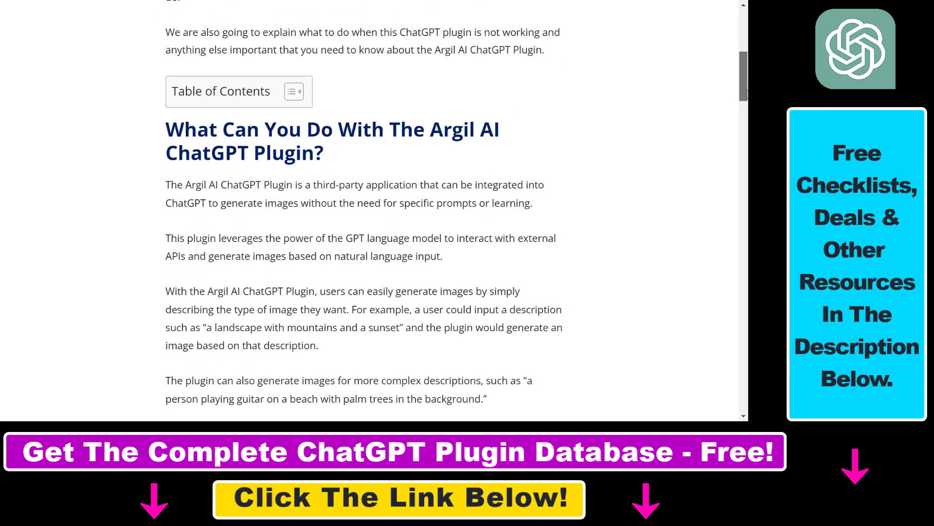
scroll(down, 3)
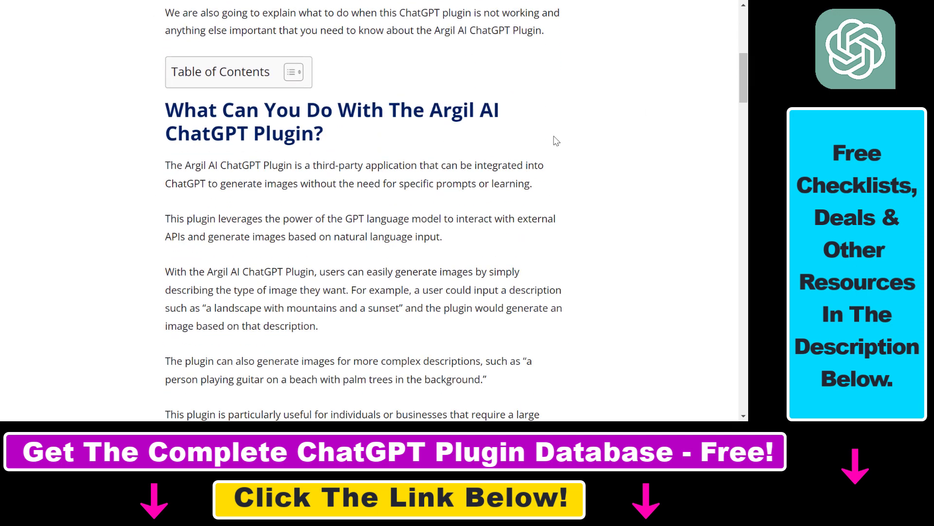
scroll(down, 3)
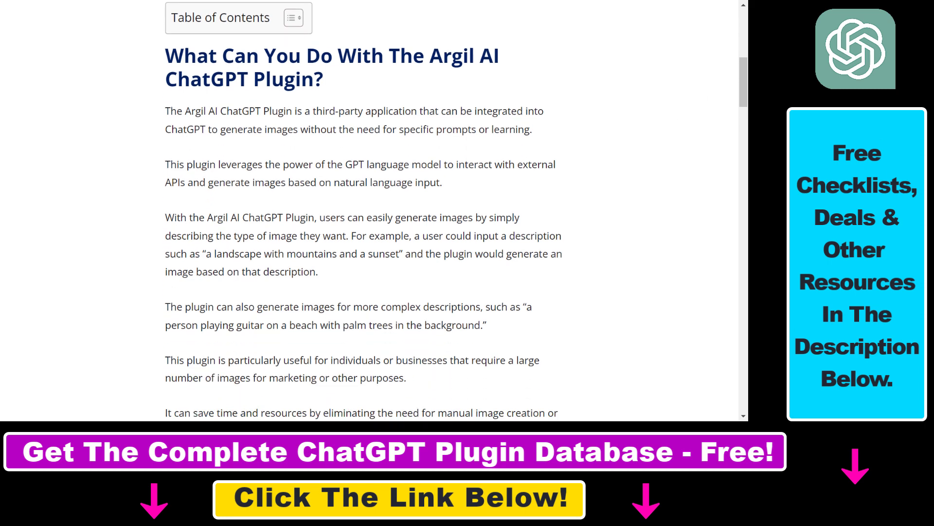
scroll(down, 3)
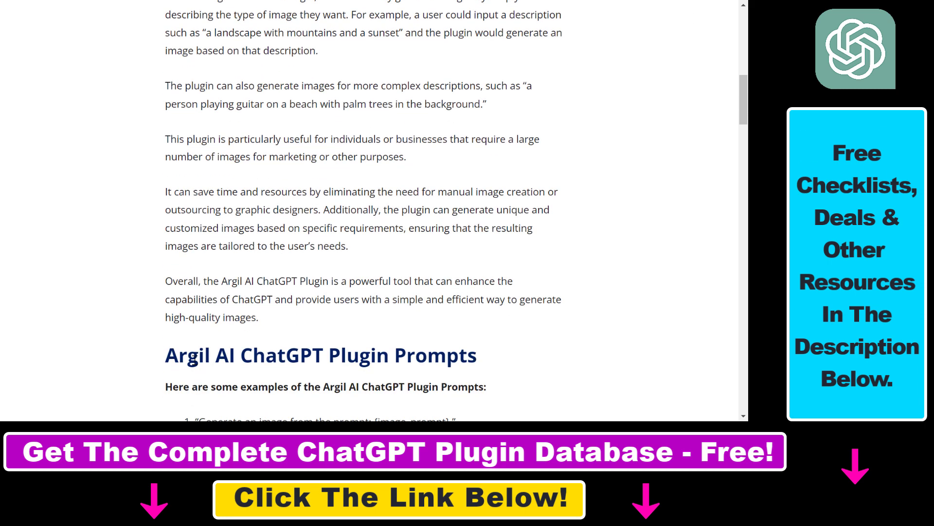
drag(186, 355, 469, 355)
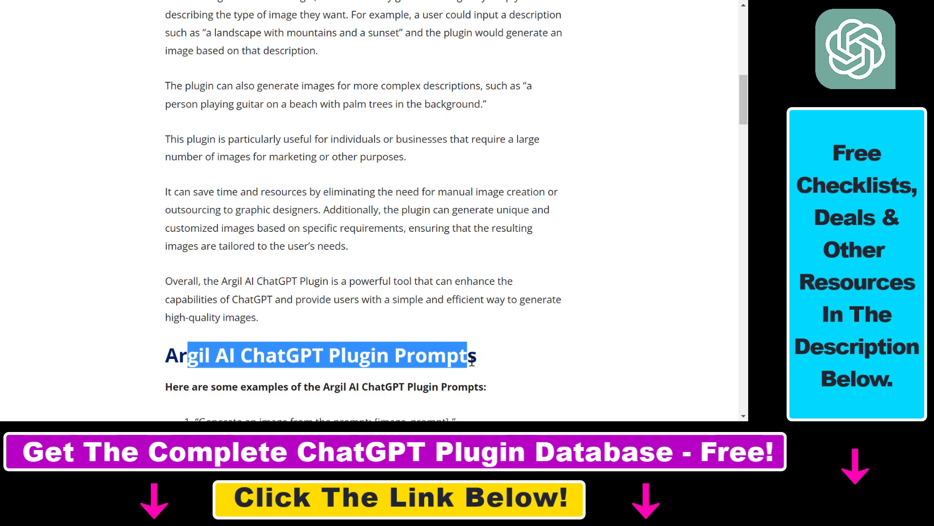
scroll(down, 3)
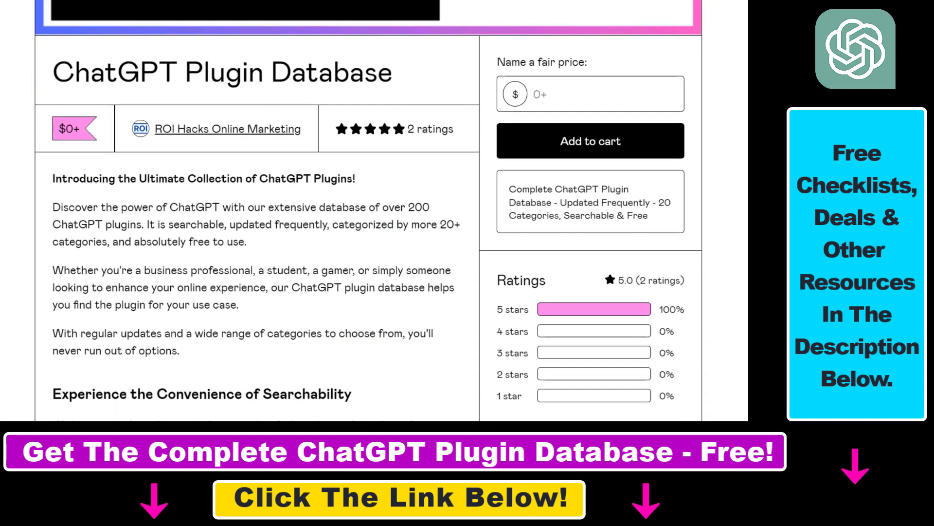
Follow the 'Get Access For Free!' banner to the Gumroad ChatGPT Plugin Database listing.
drag(53, 72, 382, 72)
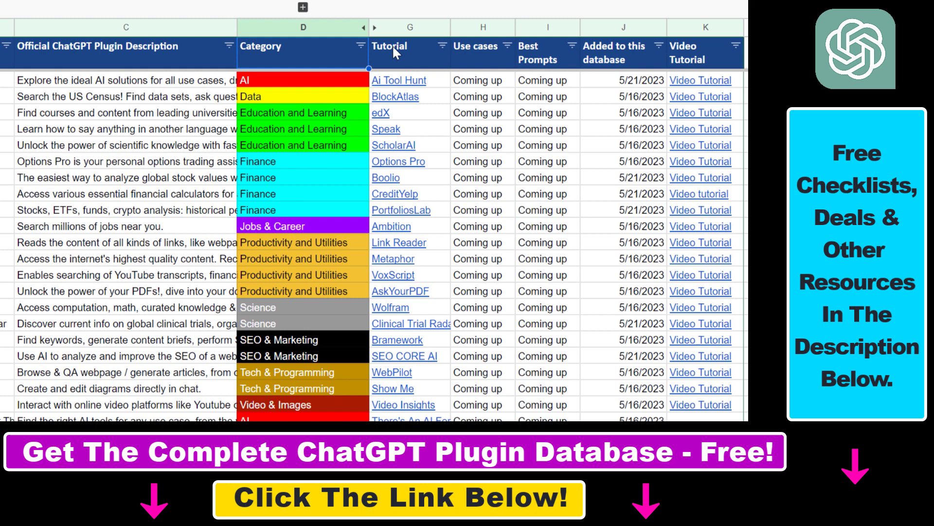
mouse_move(707, 104)
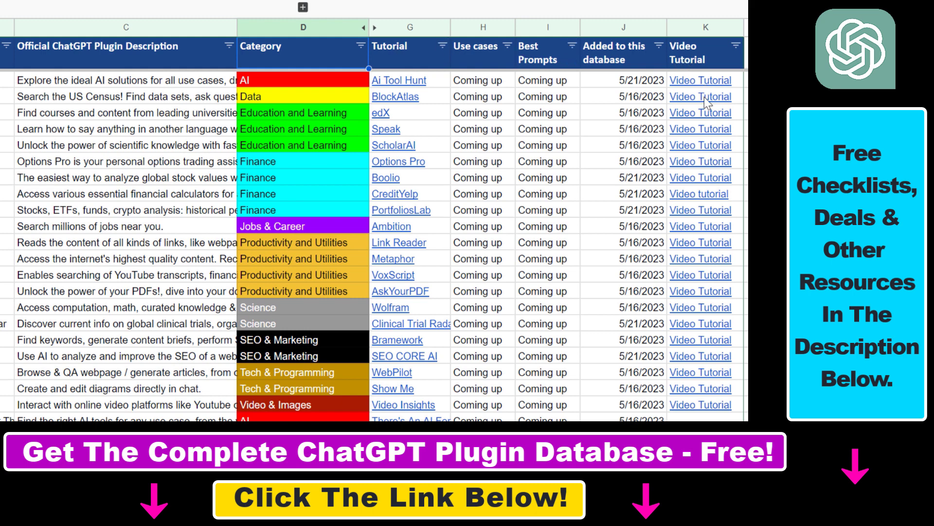
mouse_move(700, 96)
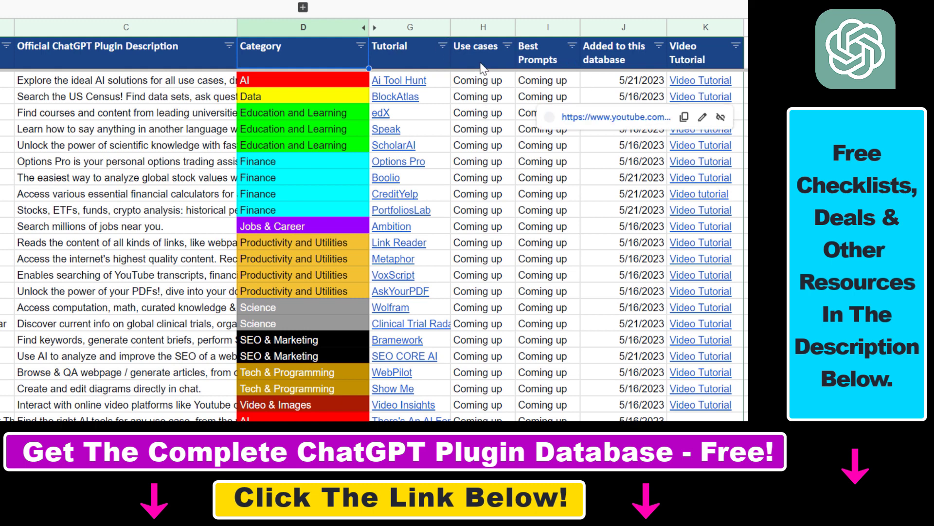
Dismiss the Video Tutorial link preview in the plugin database spreadsheet and leave the tab.
click(482, 59)
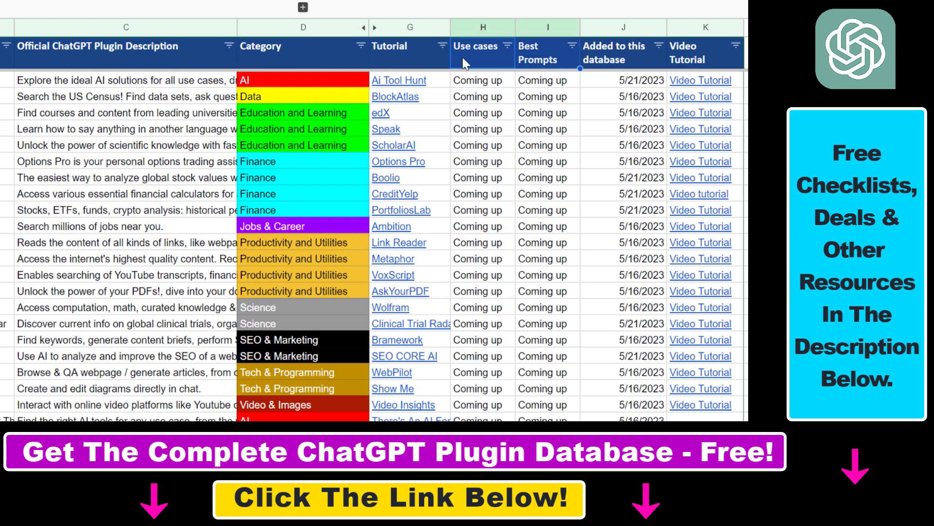
click(614, 16)
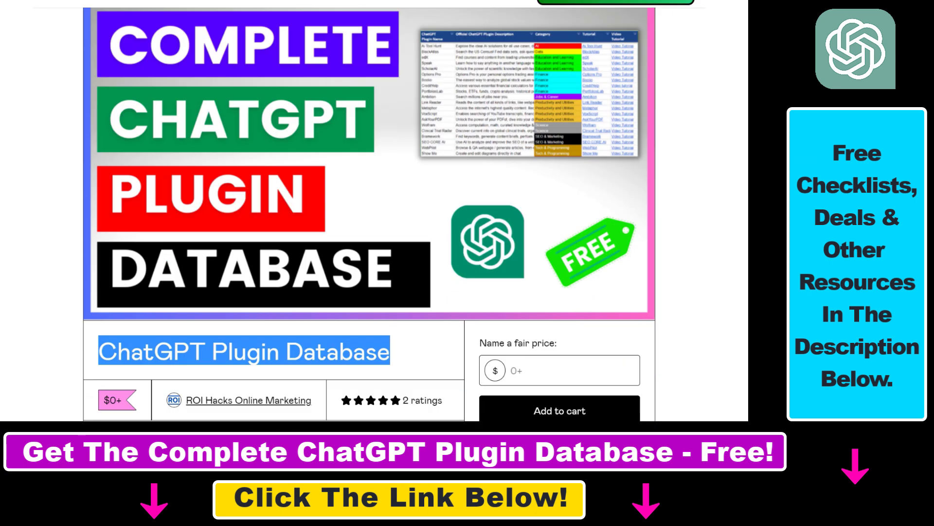
Read further down the Gumroad page and expand the YouTube video's full description via '...more'.
scroll(down, 3)
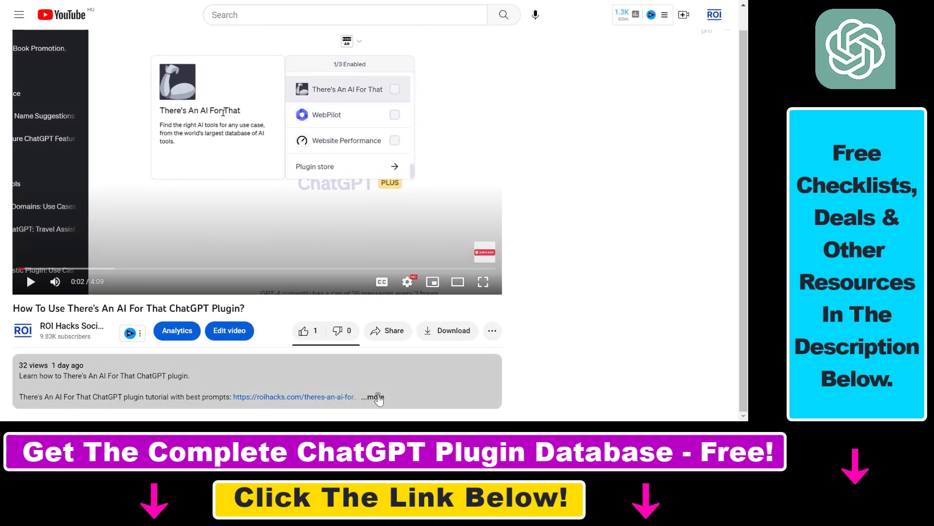
click(374, 397)
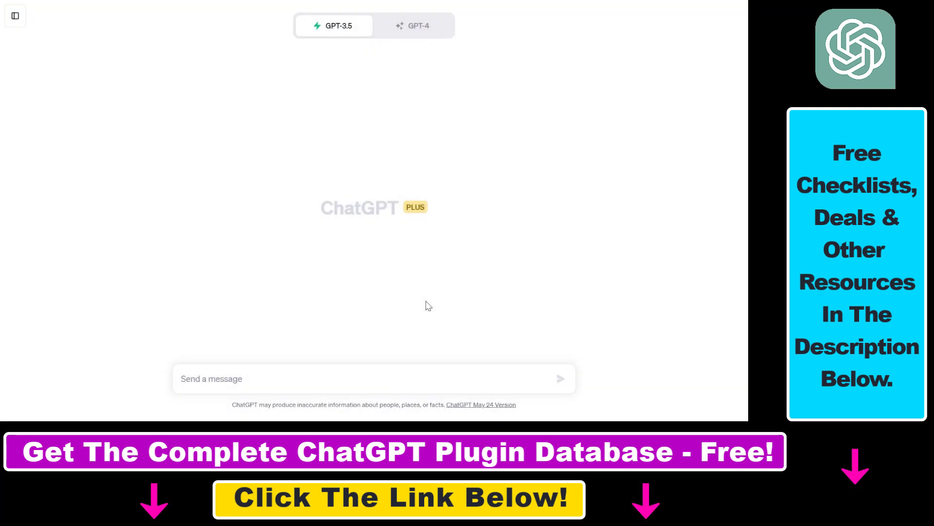
mouse_move(430, 300)
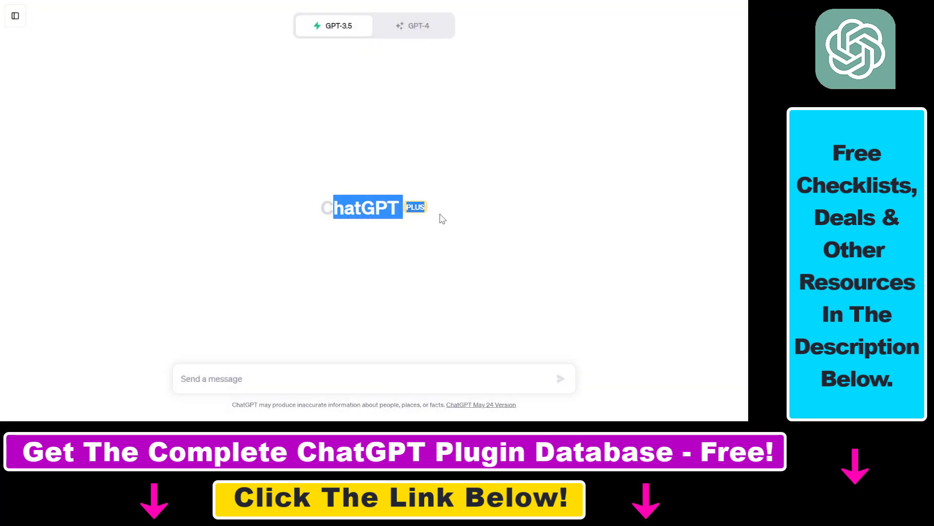
mouse_move(433, 241)
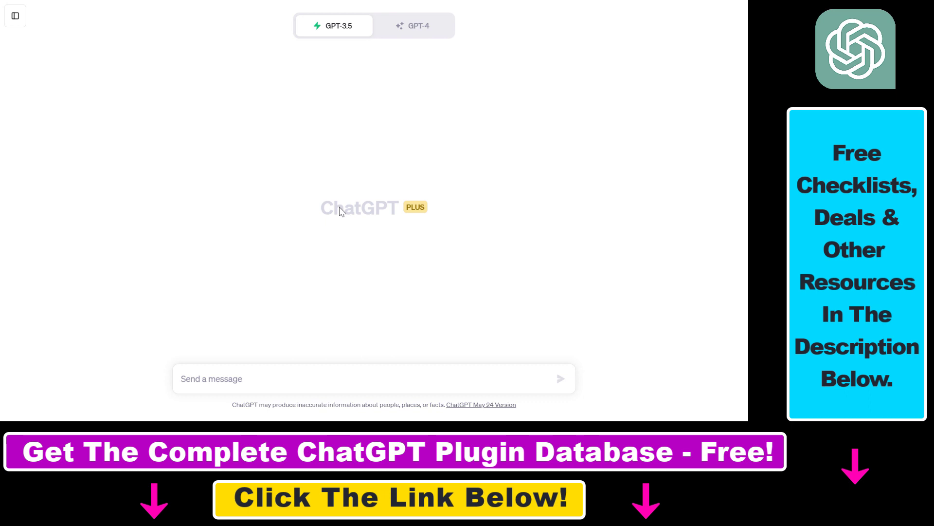
mouse_move(411, 209)
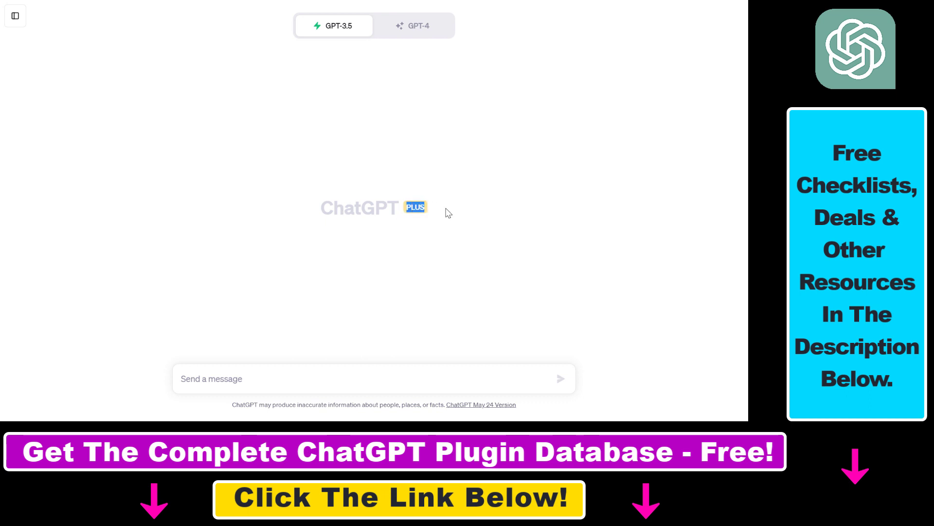
mouse_move(409, 225)
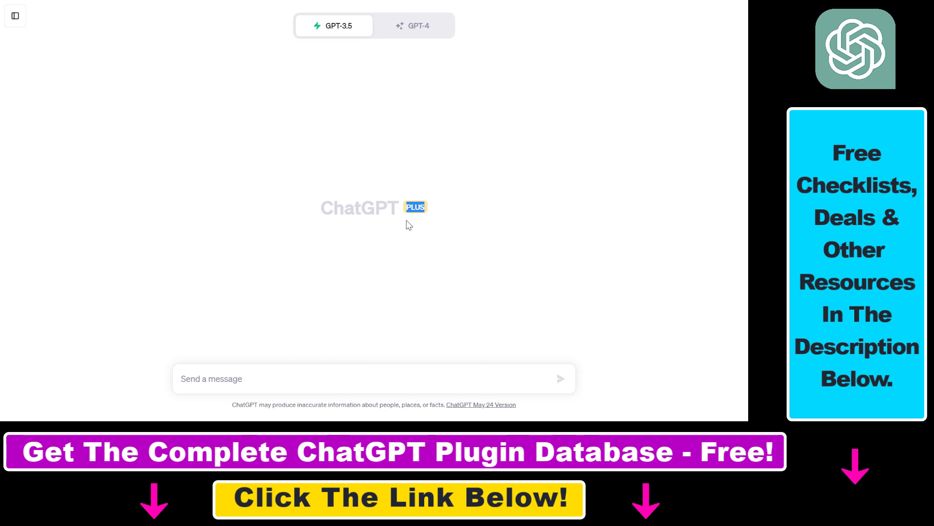
mouse_move(454, 240)
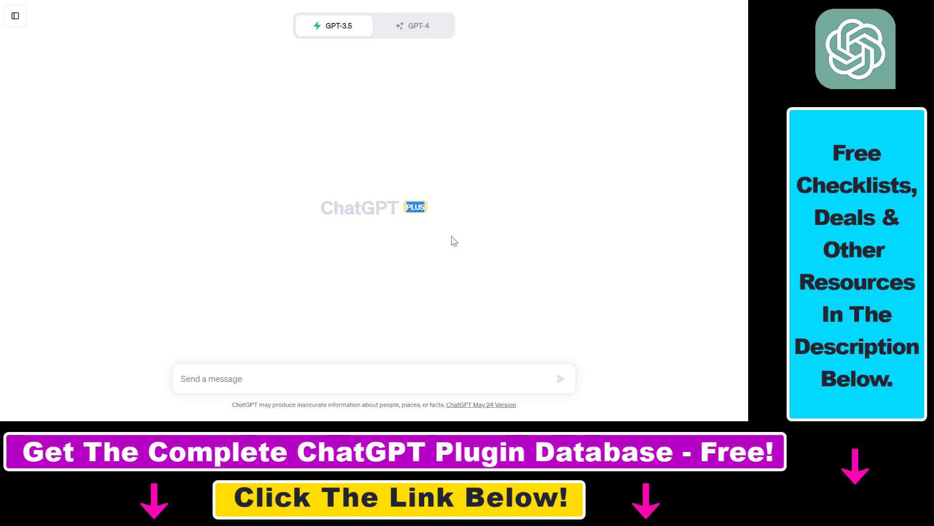
mouse_move(14, 15)
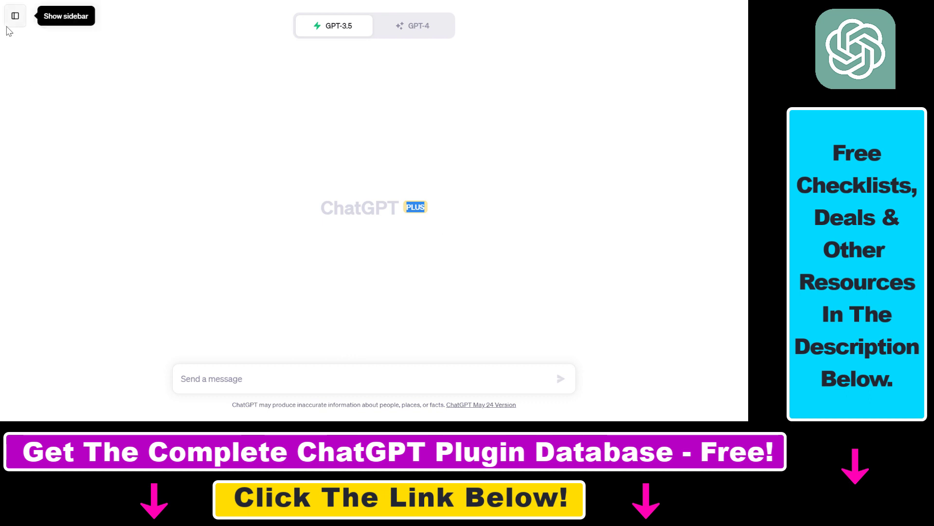
Switch the chat to the GPT-4 model in Plugins mode.
click(413, 26)
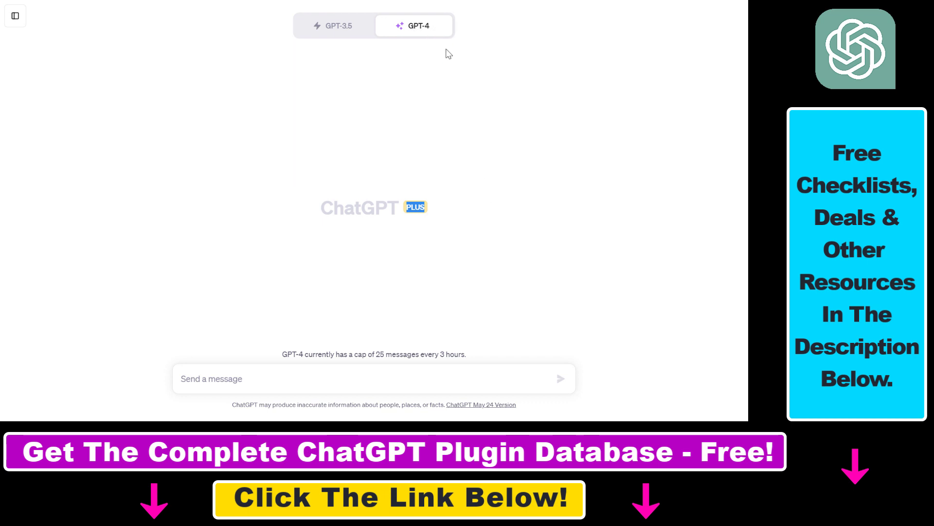
click(417, 26)
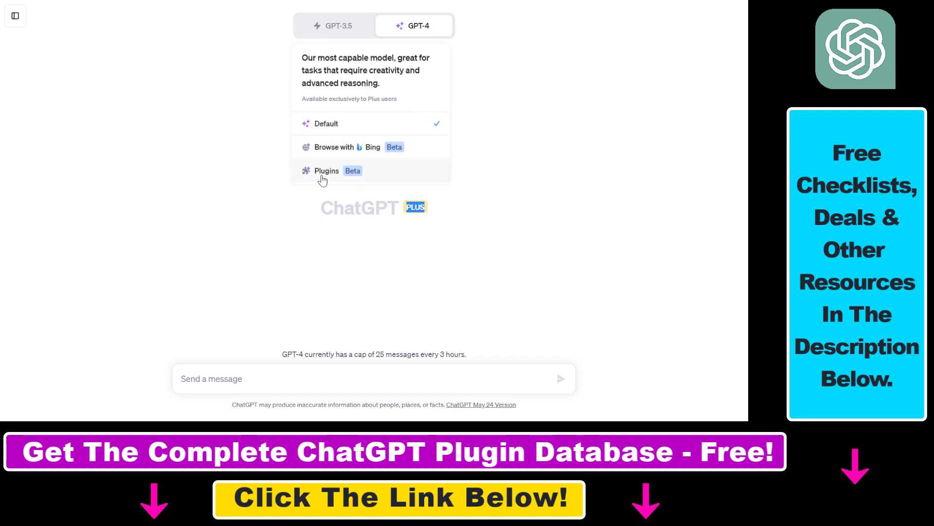
click(327, 170)
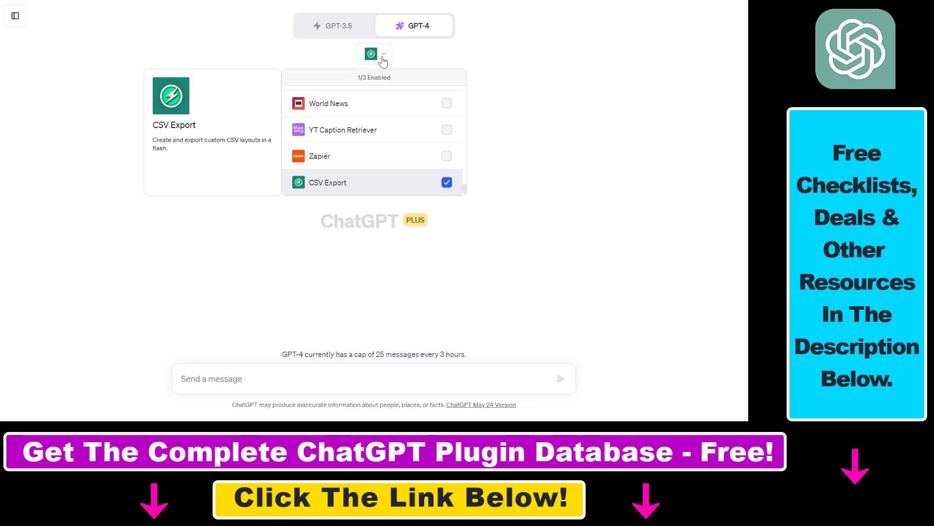
Disable CSV Export and enable Argil AI as the only active plugin.
click(447, 183)
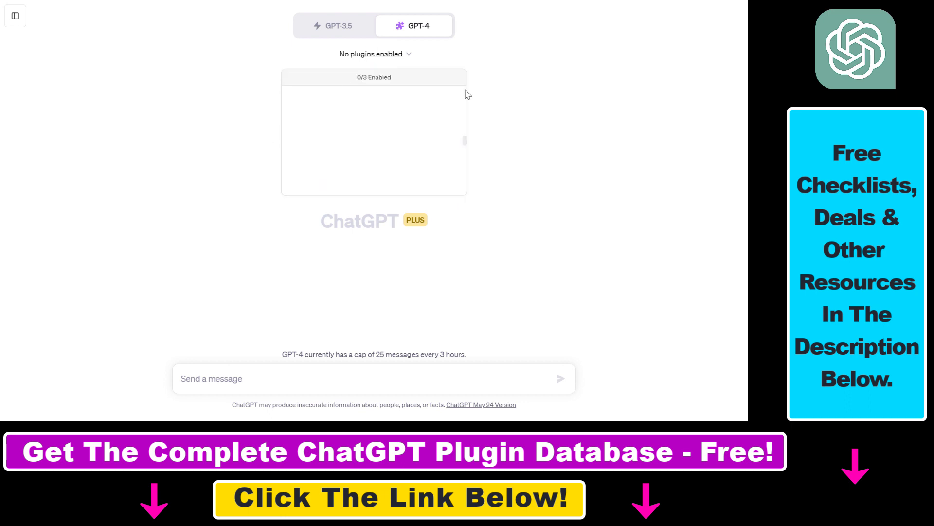
click(446, 178)
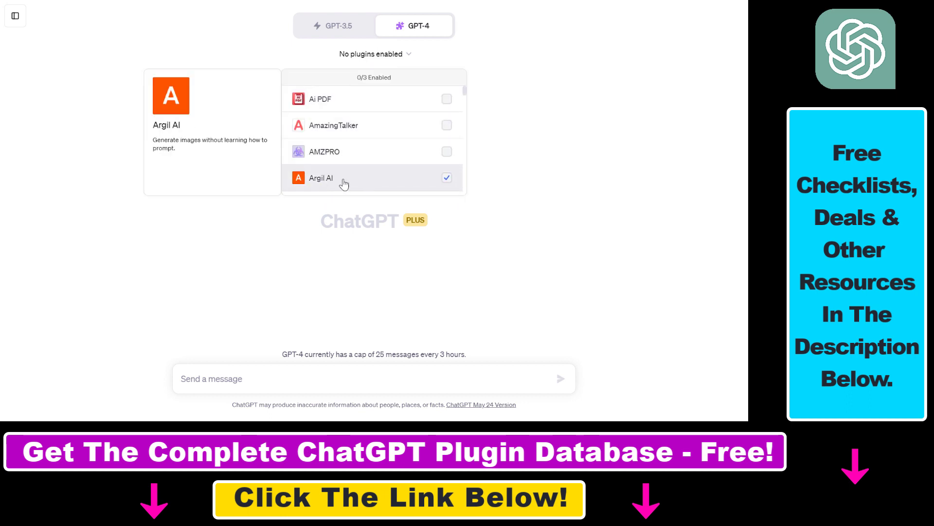
mouse_move(493, 104)
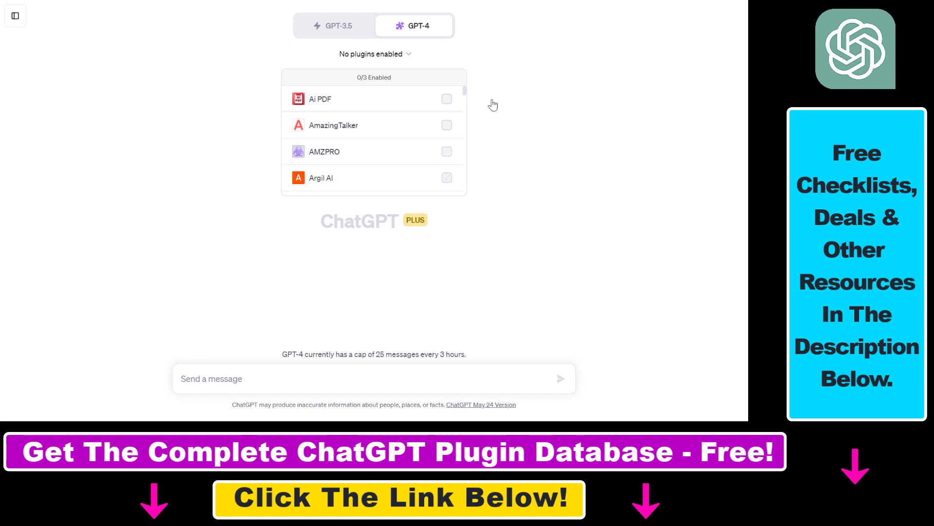
scroll(down, 3)
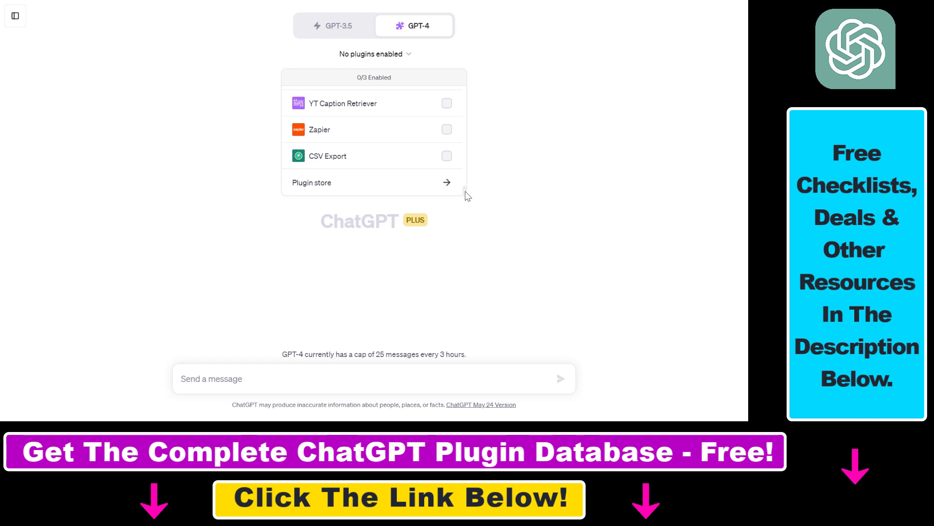
scroll(down, 3)
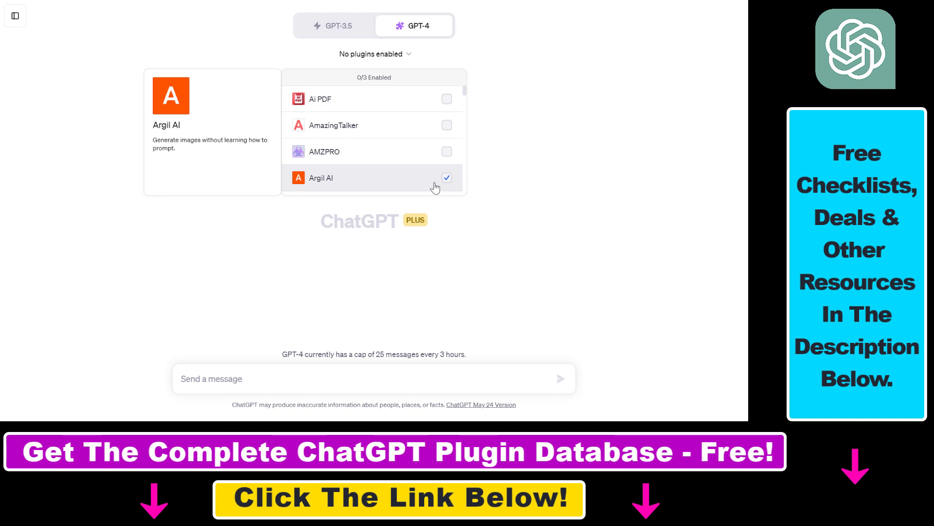
click(446, 178)
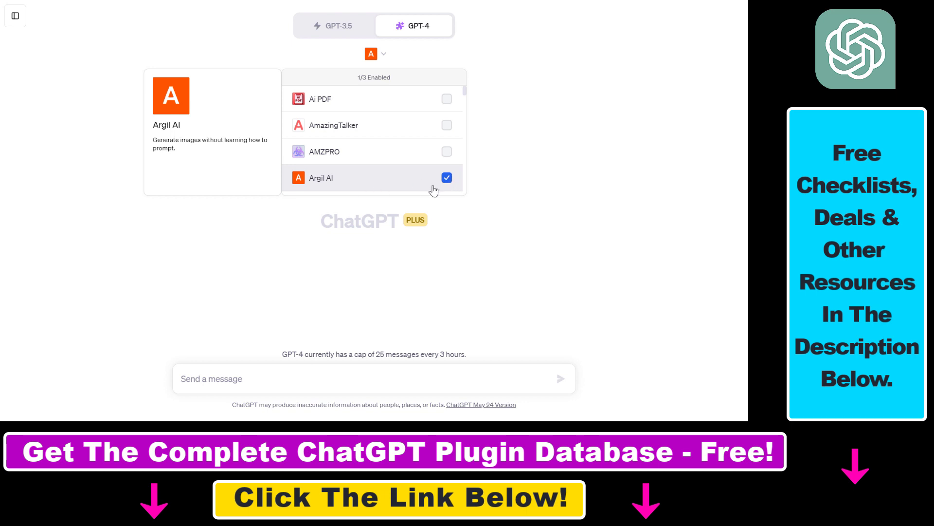
Write 'Generate an image of a painting that has colorful tulips and is in the style of Van Gogh.'.
text(Generate an image of a painting that has colorful tulips and is in the style of Van Gogh.)
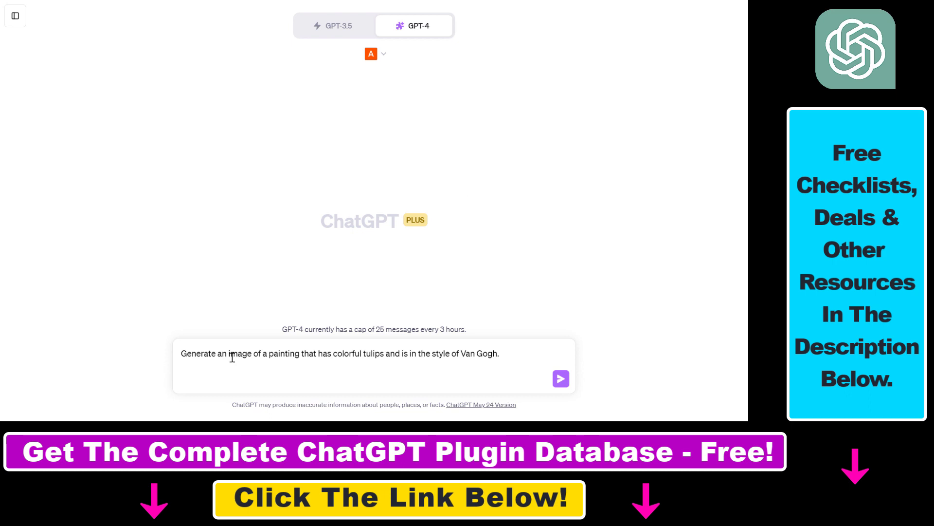
drag(332, 353, 395, 352)
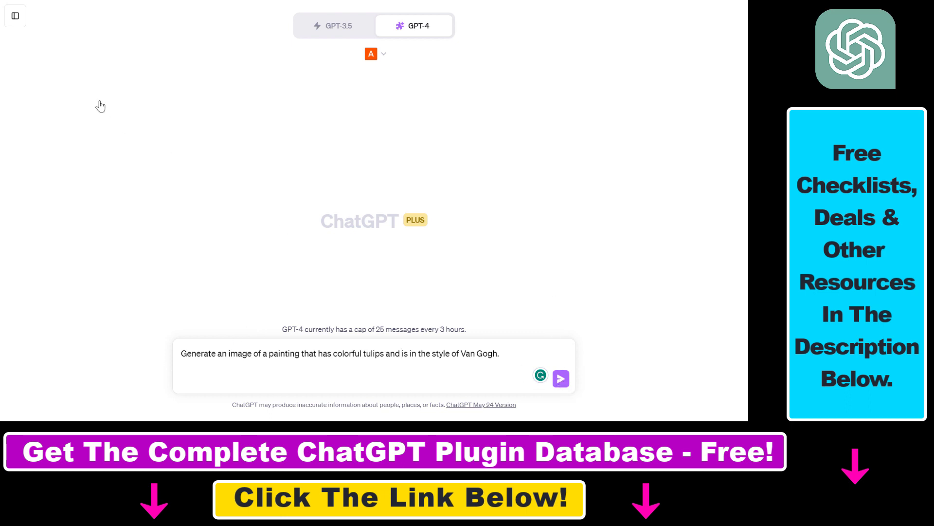
Send the tulip painting request and highlight parts of it in the chat.
click(560, 378)
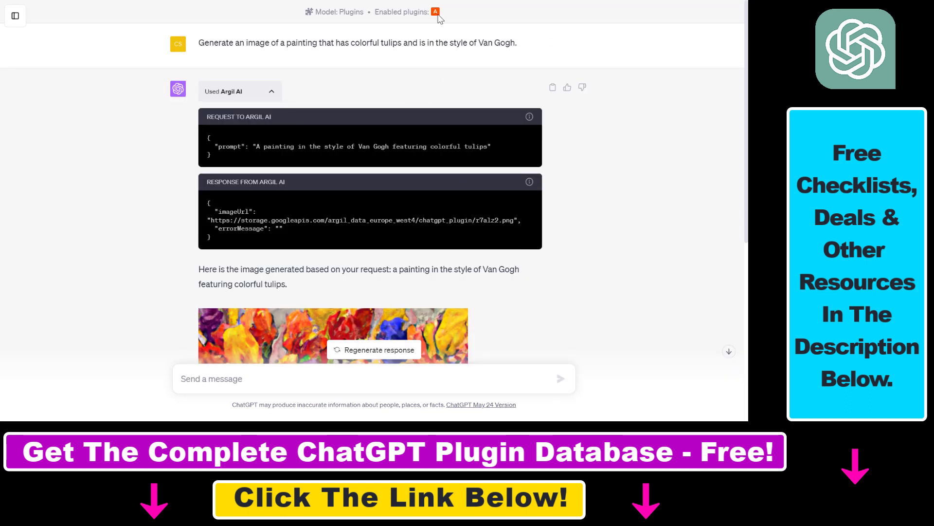
drag(228, 42, 433, 43)
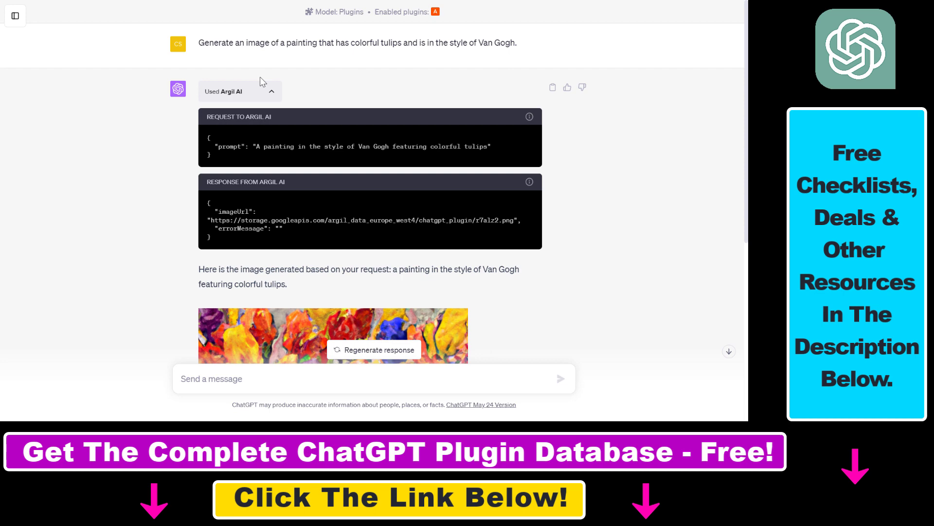
drag(227, 146, 488, 146)
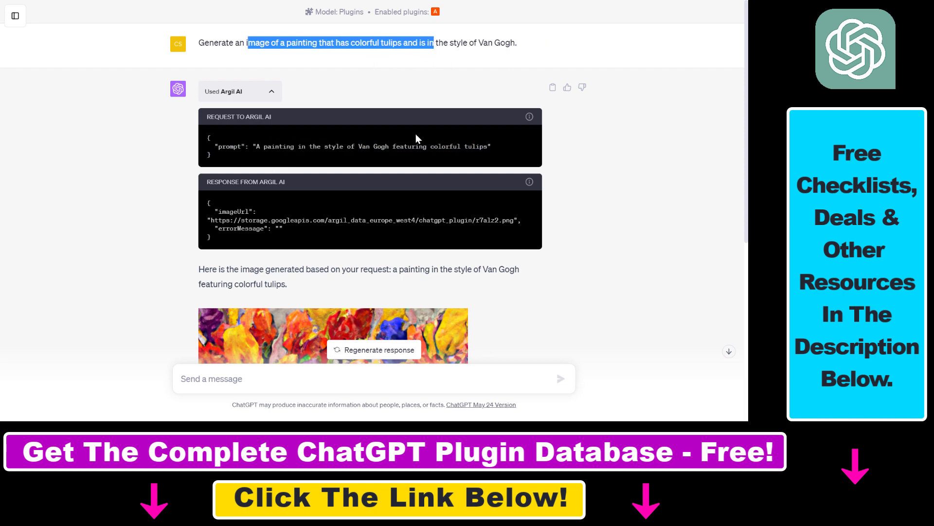
mouse_move(281, 130)
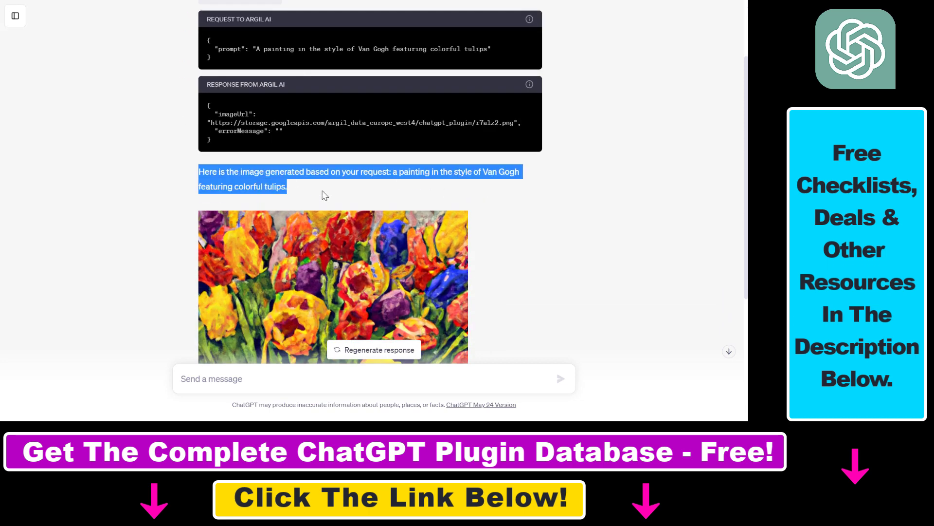
Read through the Argil AI reply down to the generated Van Gogh-style tulip painting.
scroll(down, 3)
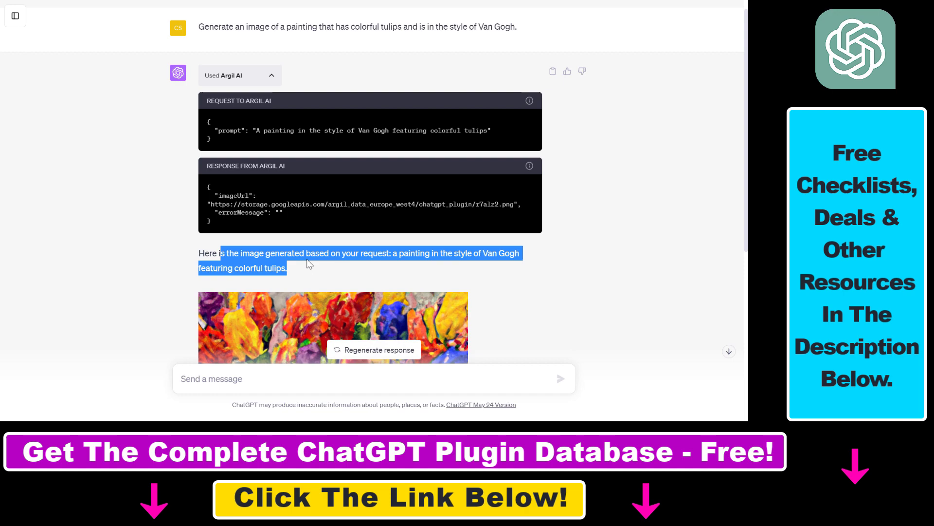
scroll(down, 3)
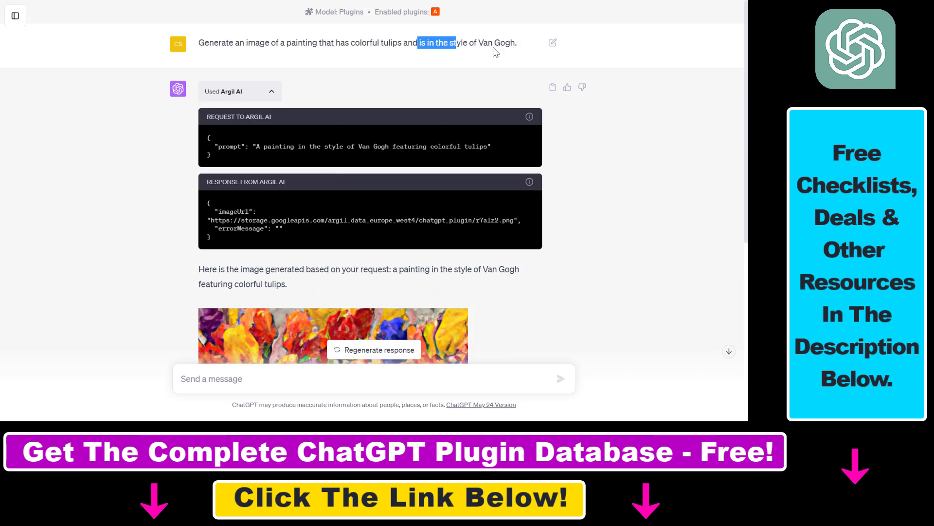
scroll(down, 3)
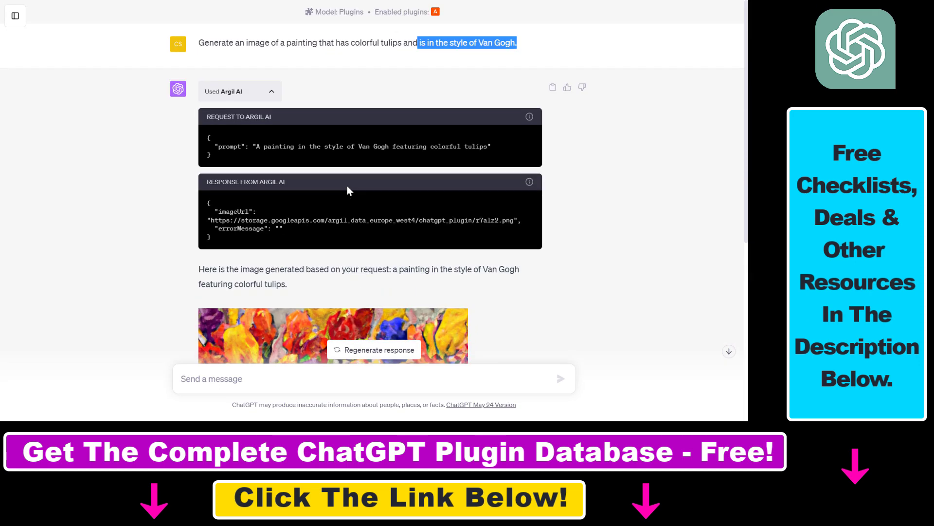
scroll(down, 3)
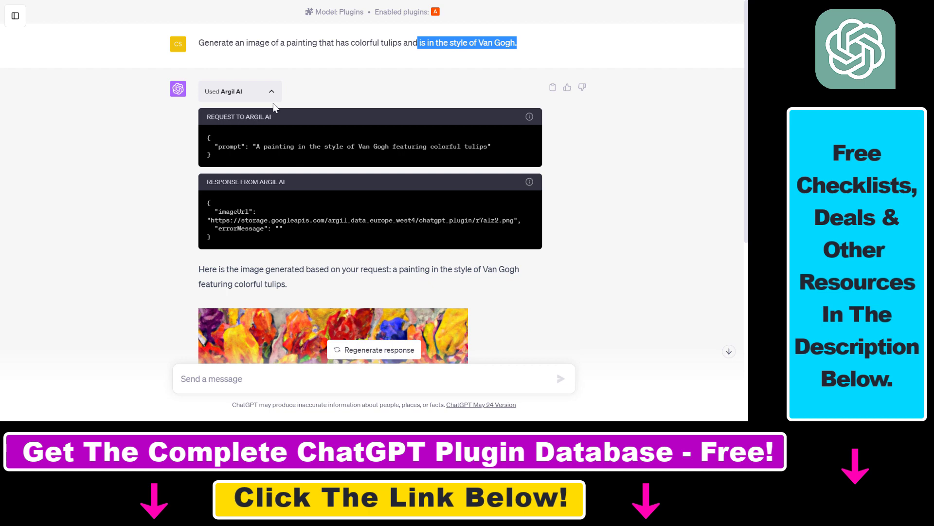
mouse_move(163, 196)
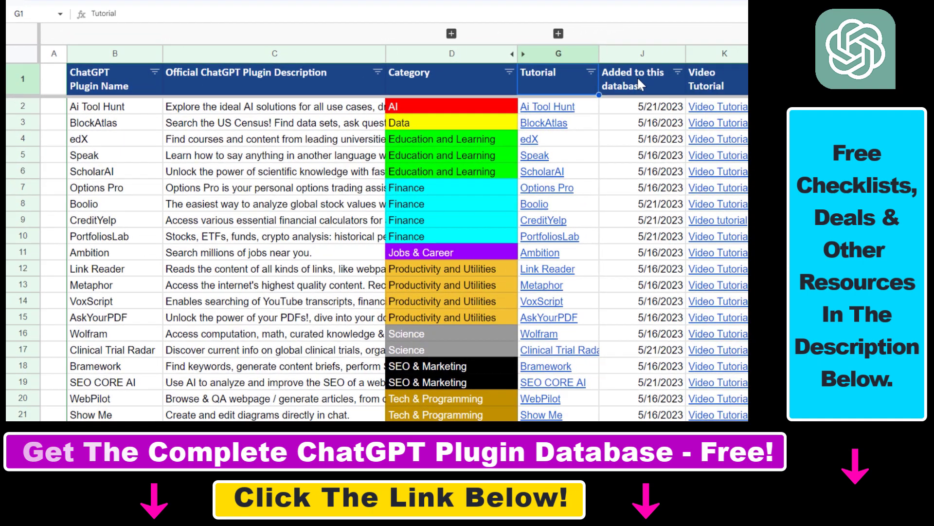
Point out the 'Added to this database' header cell J1 in the plugin database sheet.
click(642, 80)
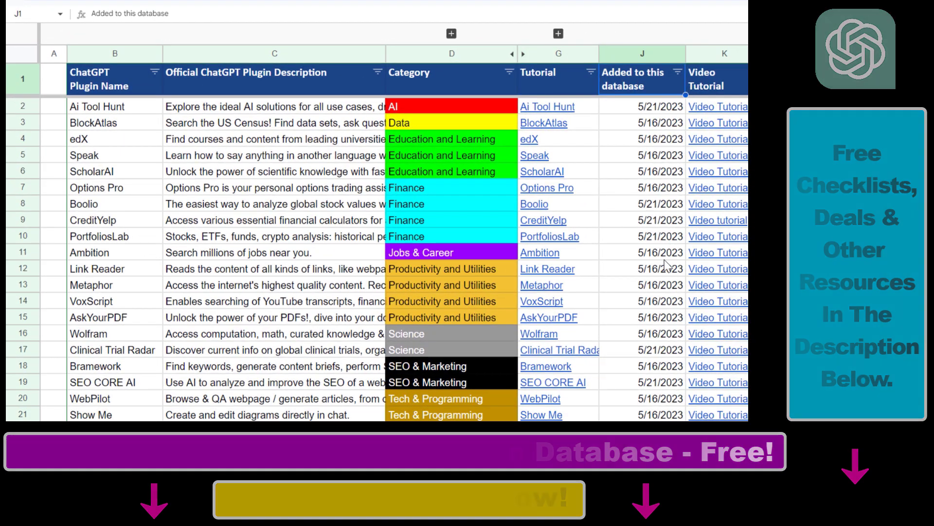